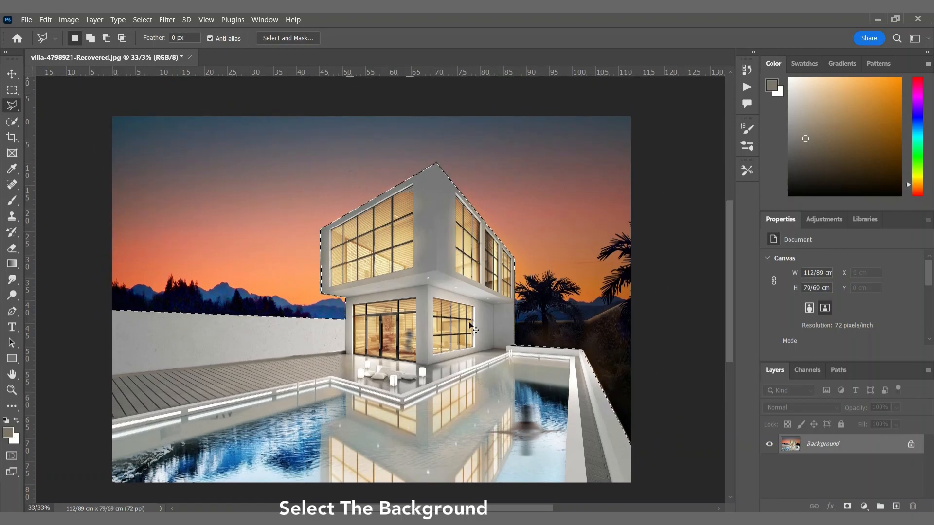
- Copy the villa to its own layer and place the misty mountain sunset photo
key("ctrl+j")
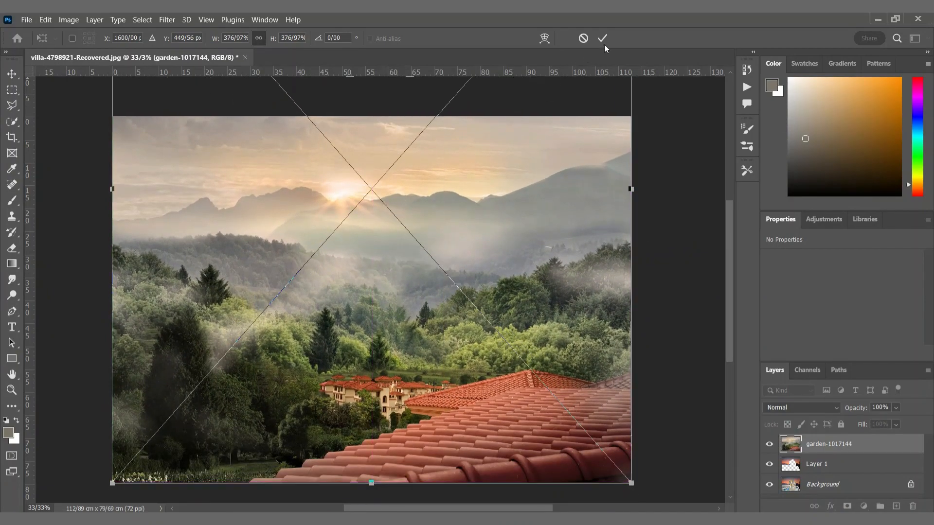
left_click(602, 38)
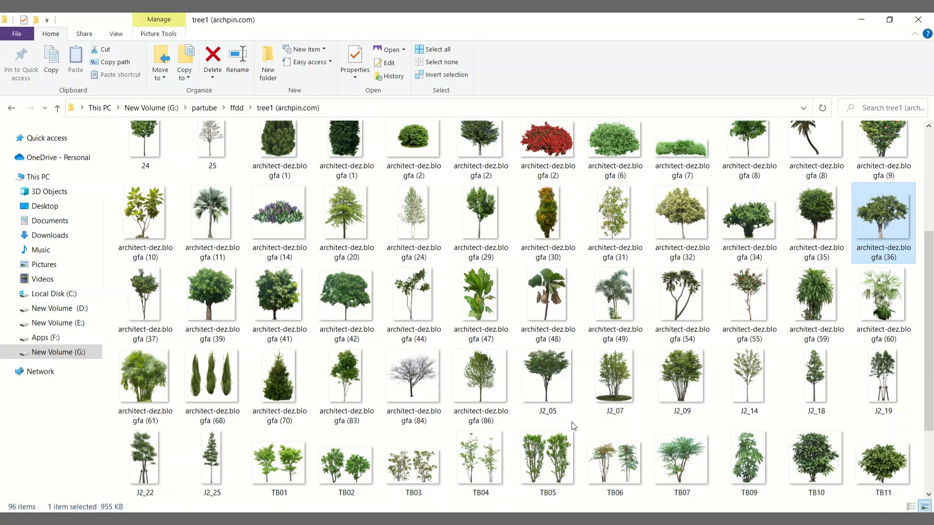
- Gather the dragged-in tree cut-out layers into a group named 'trees'
scroll("down", 3)
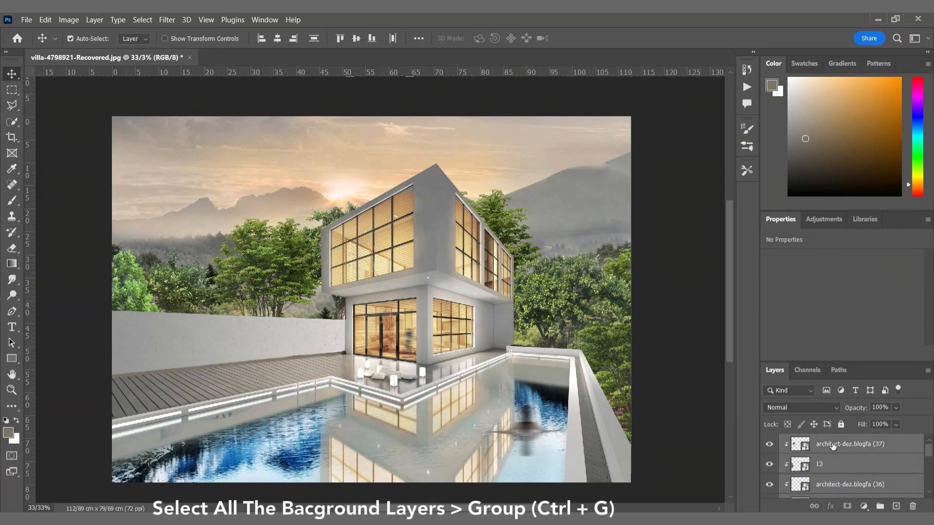
key("ctrl+g")
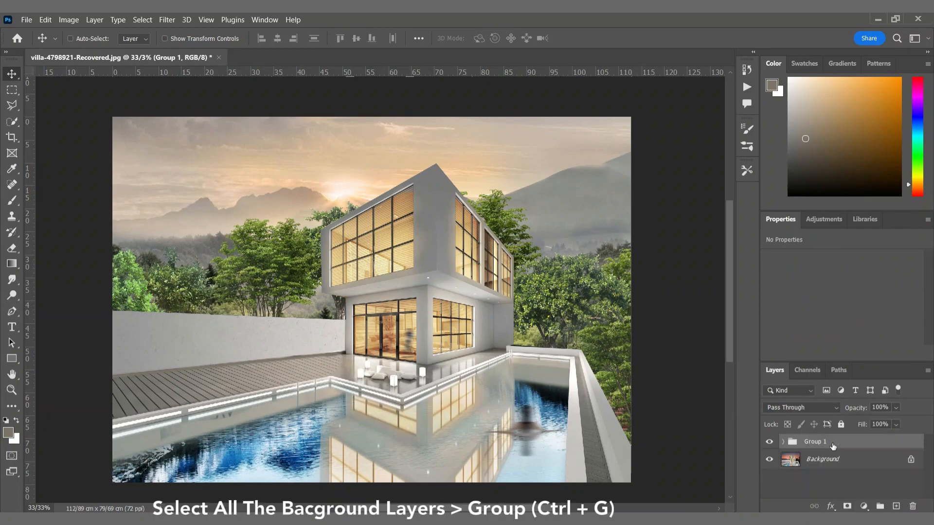
type("trees")
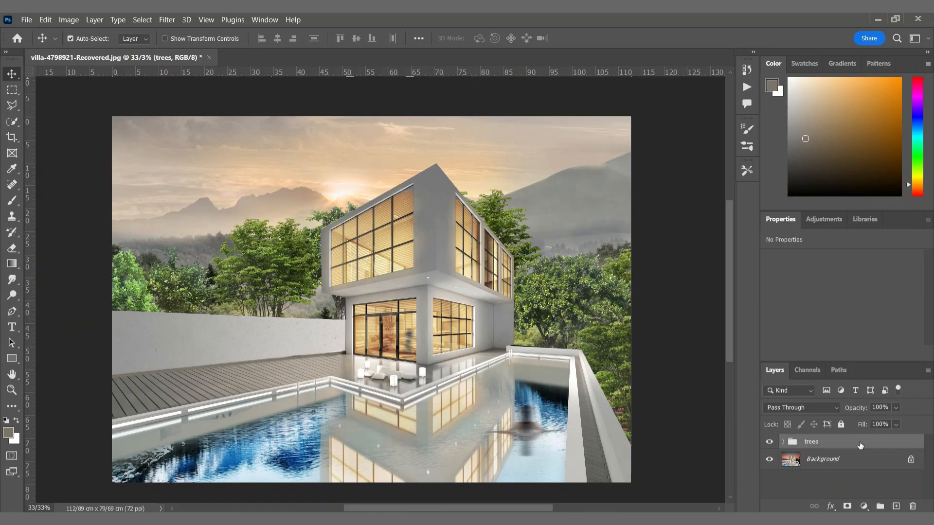
mouse_move(783, 454)
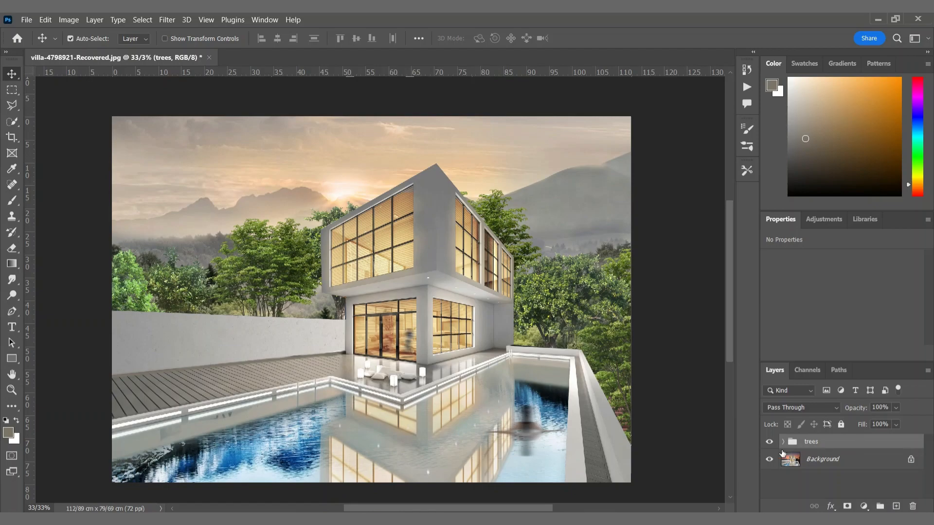
- Distort the water photo's corners to match the pool's perspective and commit
left_click(822, 459)
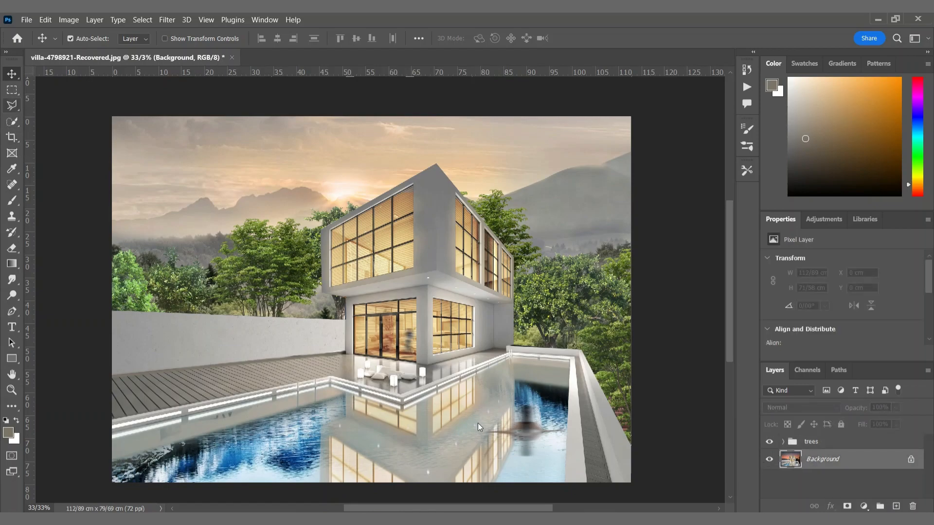
left_click(11, 105)
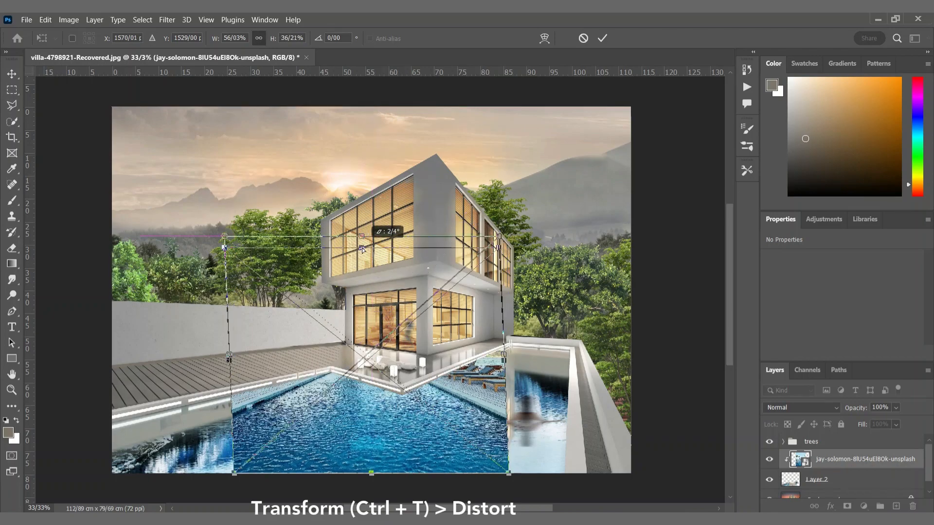
left_click_drag(510, 473, 623, 433)
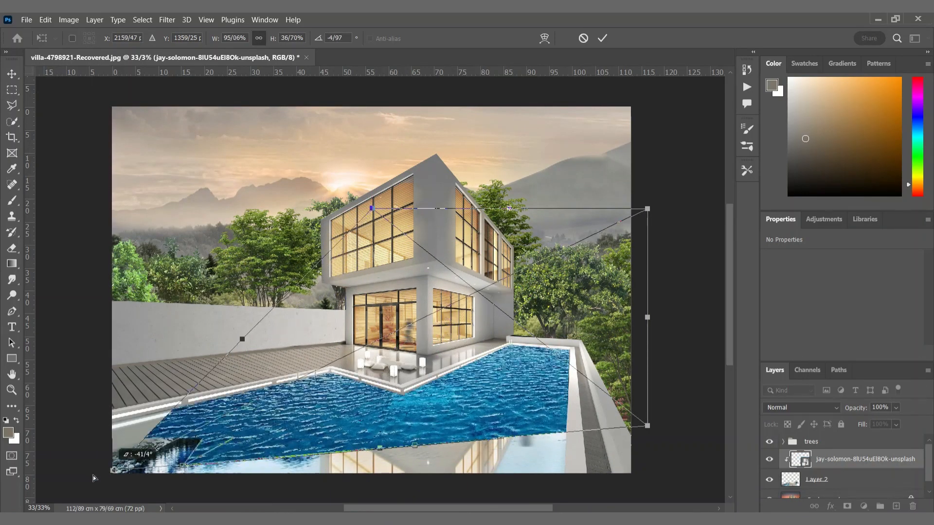
left_click_drag(241, 338, 60, 468)
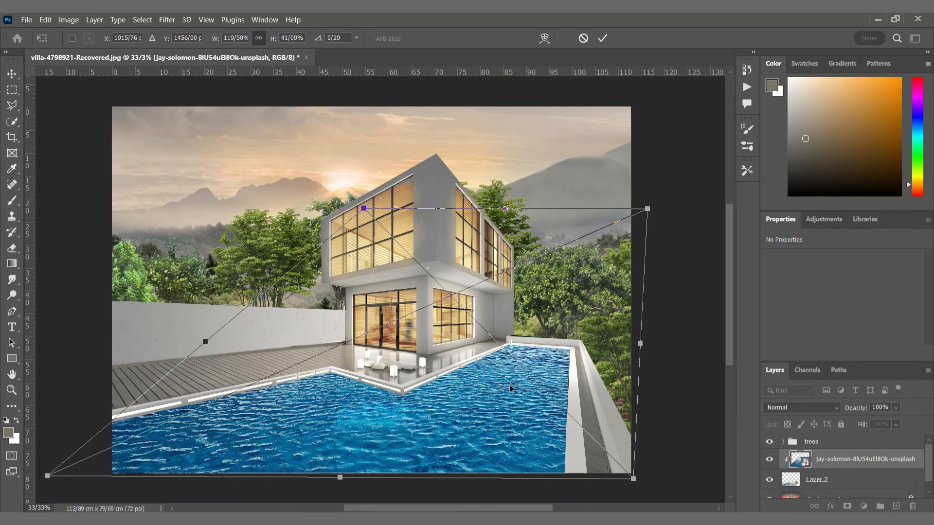
left_click(799, 408)
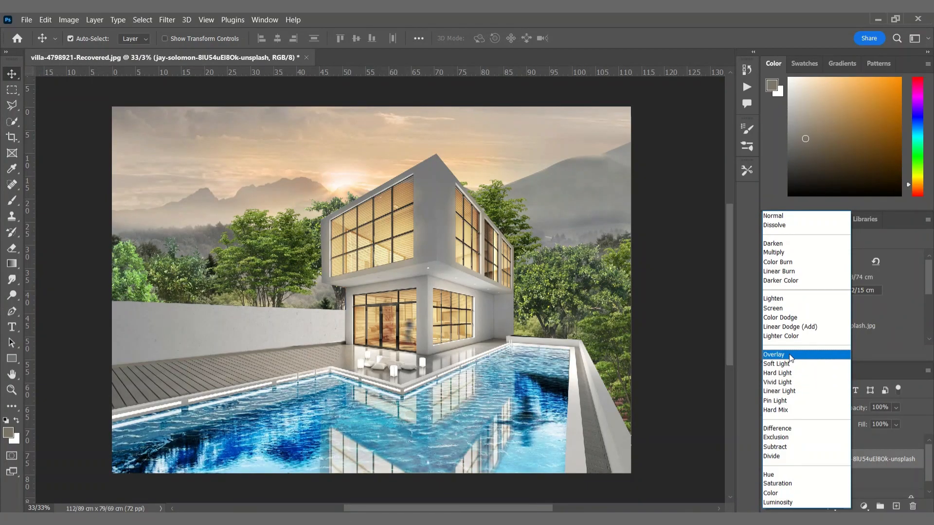
- Set water to Overlay, clip Hue/Saturation at -52, and Color Burn the colour fill
left_click(773, 355)
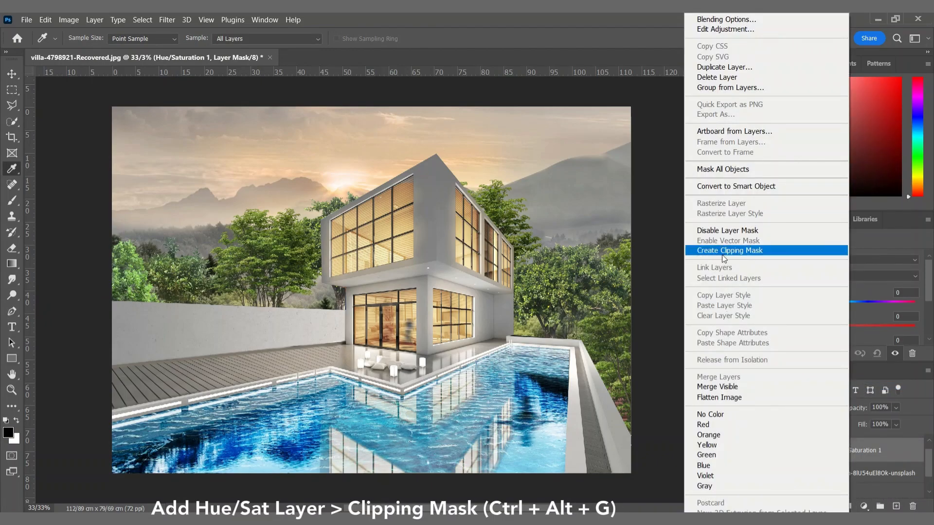
left_click(730, 250)
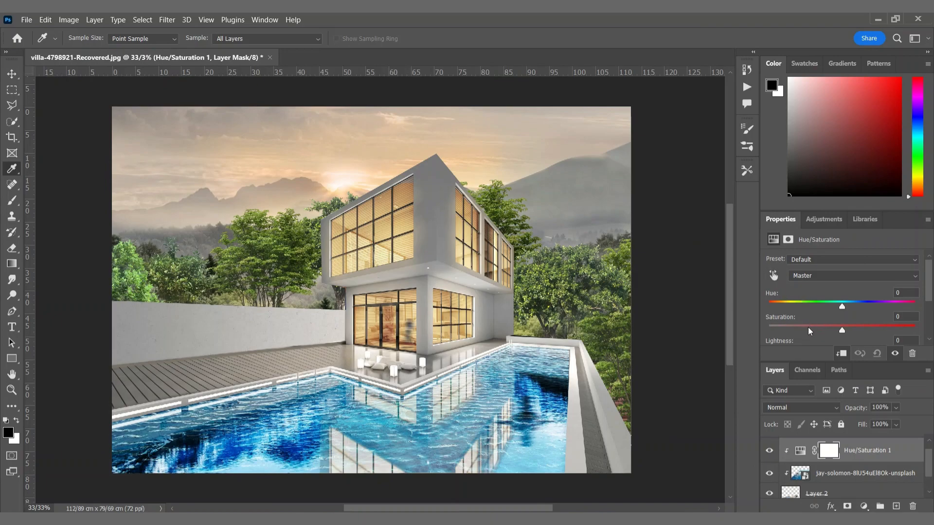
left_click_drag(842, 331, 804, 330)
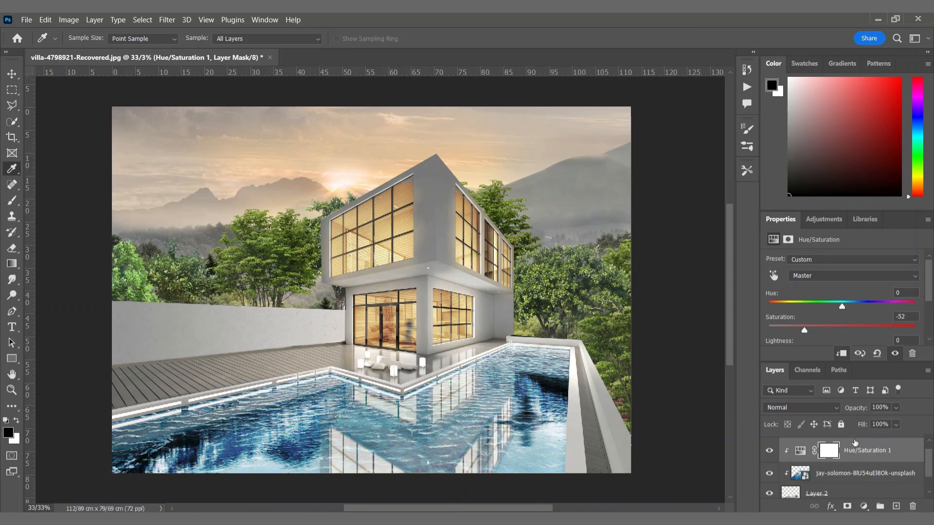
mouse_move(864, 506)
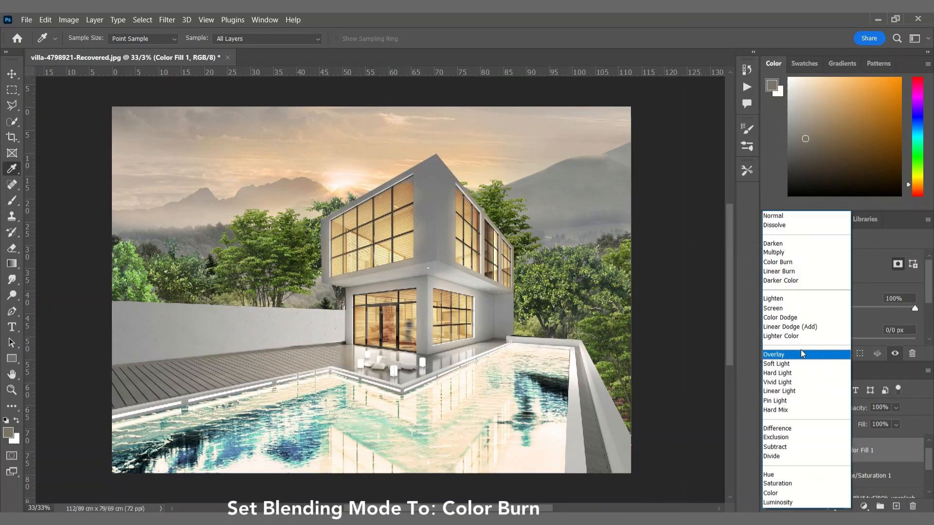
left_click(777, 263)
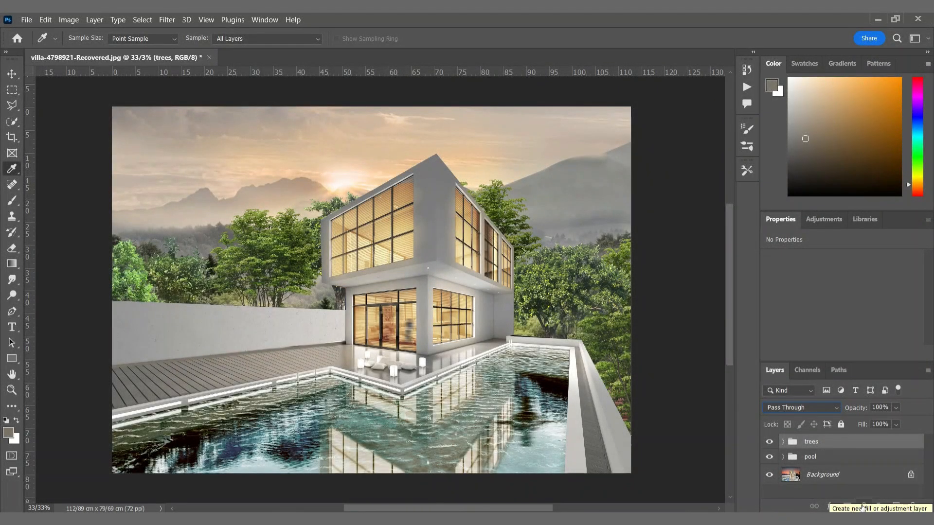
- Add a Hue/Saturation layer targeting Yellows with Saturation -52 and Lightness +15
left_click(865, 507)
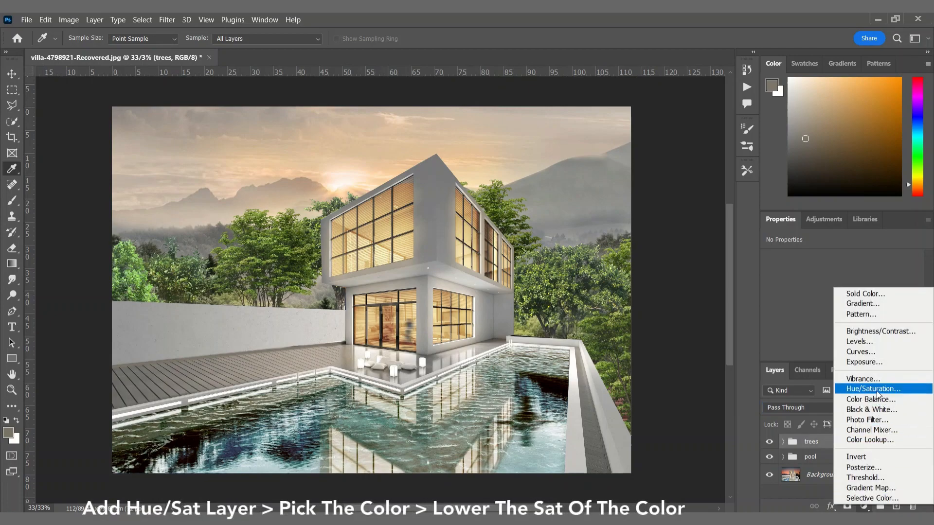
left_click(872, 388)
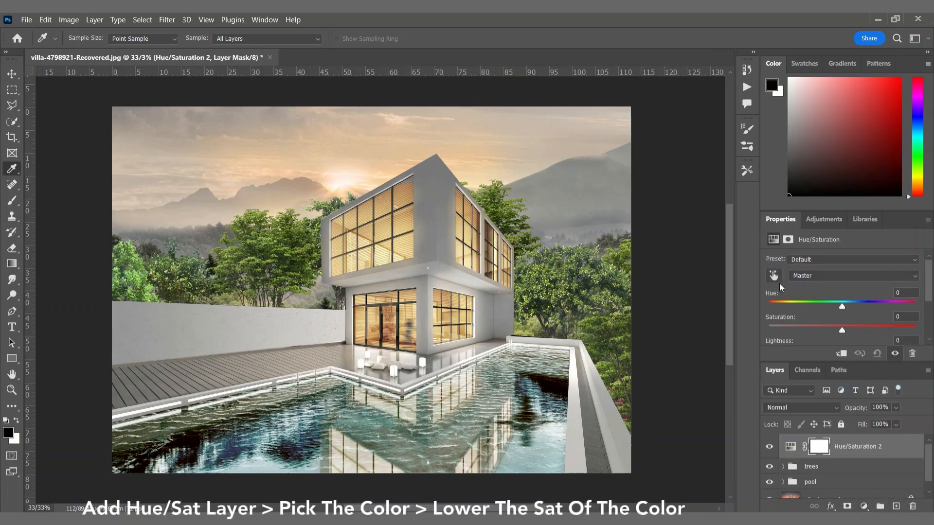
mouse_move(774, 275)
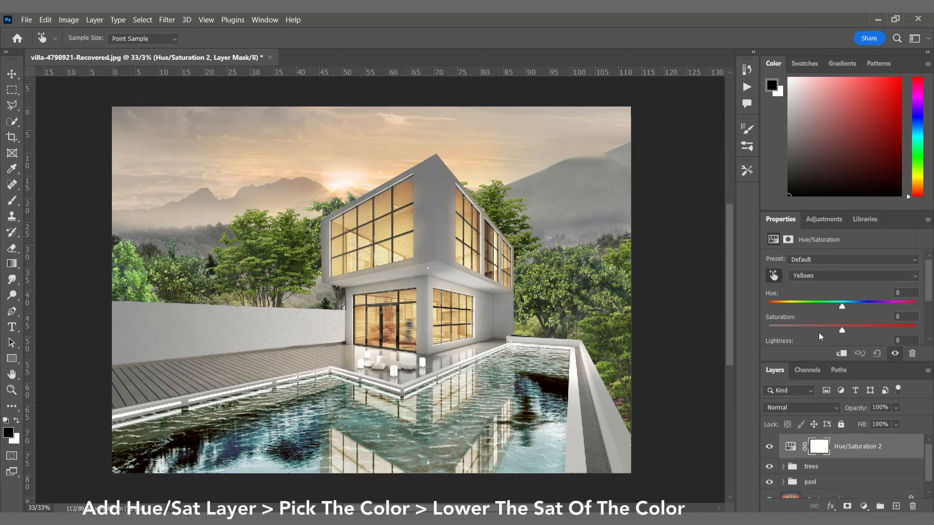
left_click_drag(842, 329, 804, 332)
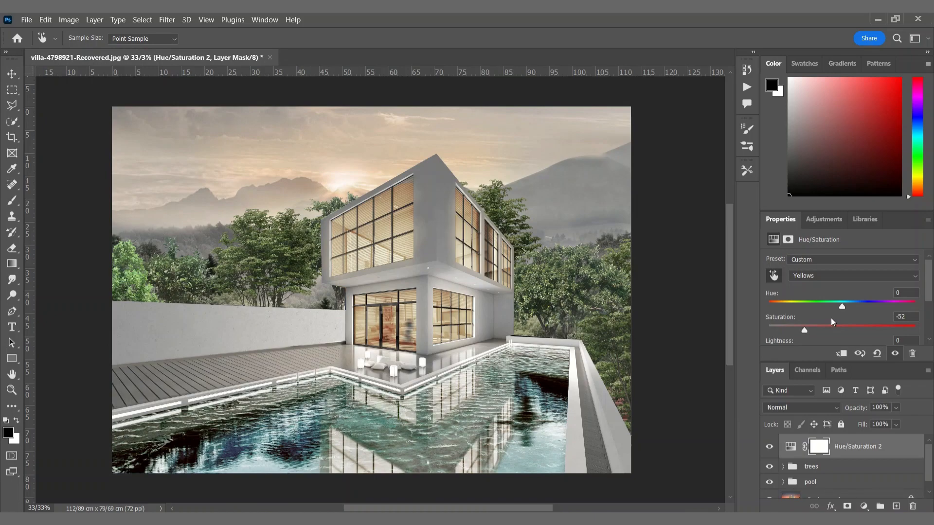
left_click_drag(804, 330, 852, 330)
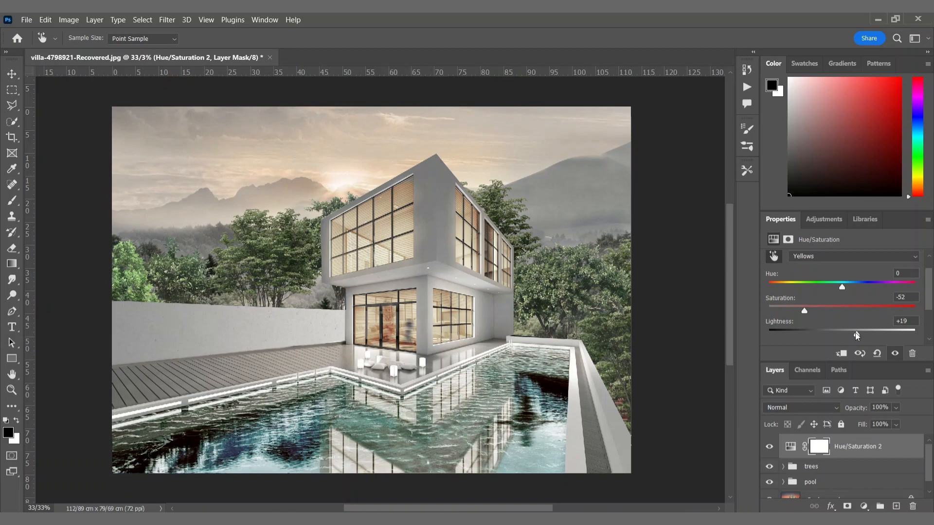
left_click_drag(856, 335, 852, 334)
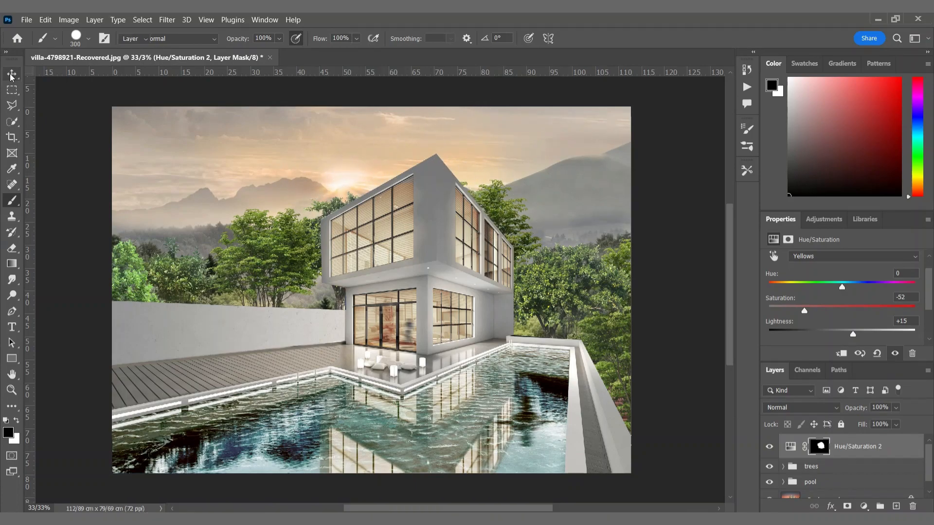
left_click(167, 20)
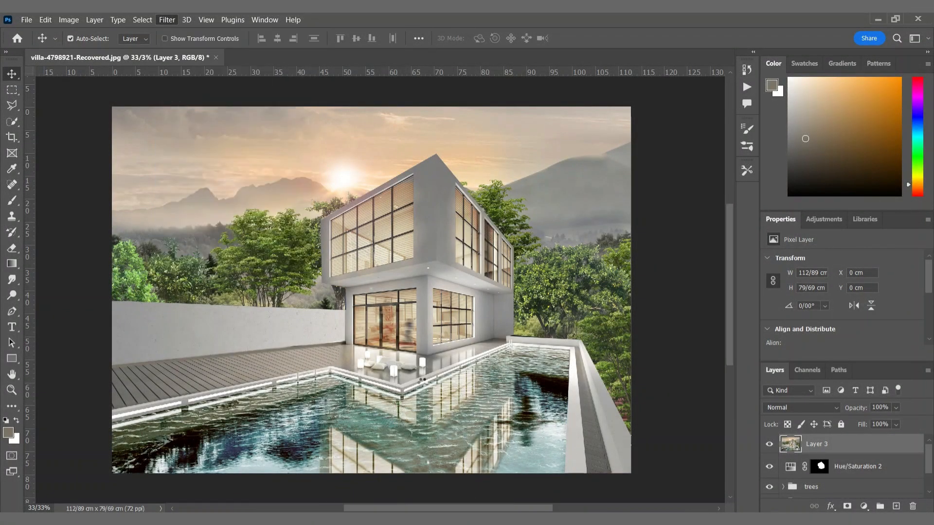
- Apply Camera Raw with Texture +21, Clarity +6 and Distortion -3
left_click(166, 19)
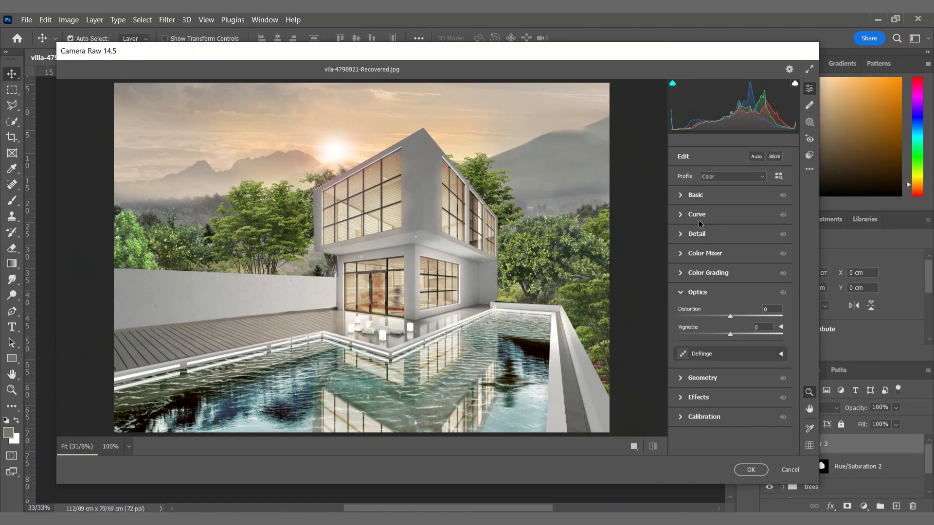
left_click(694, 194)
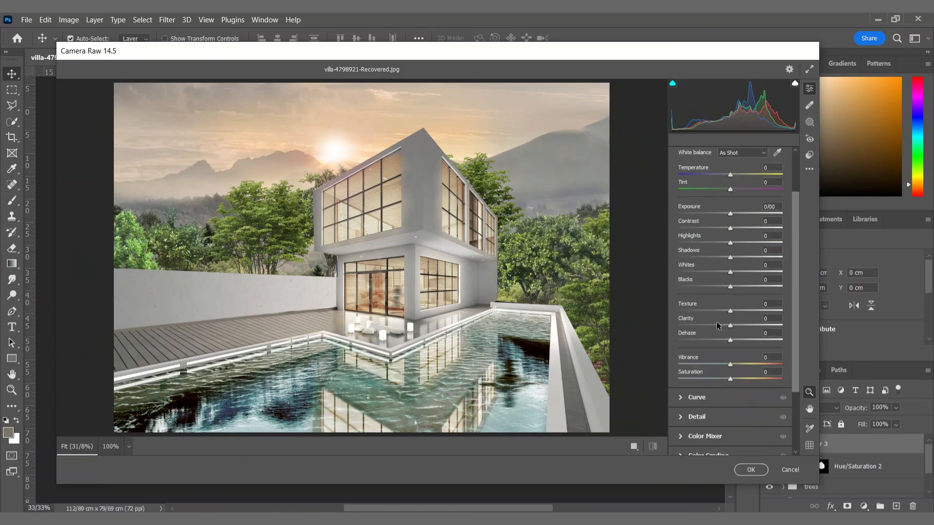
left_click_drag(729, 313, 742, 312)
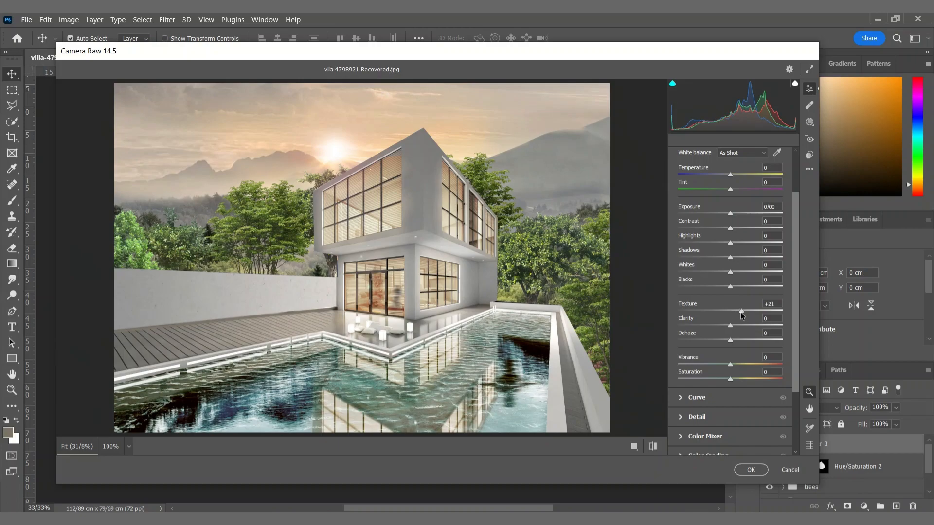
left_click_drag(723, 326, 742, 326)
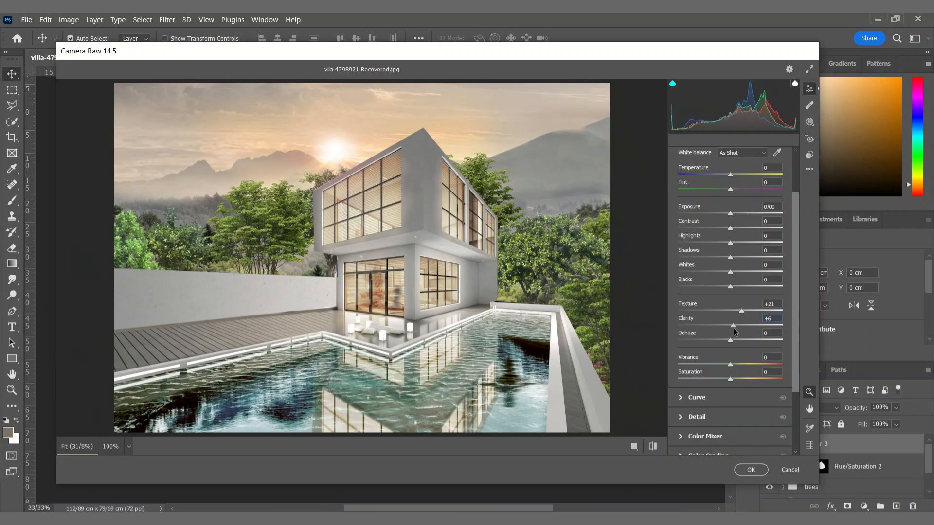
left_click_drag(741, 340, 726, 340)
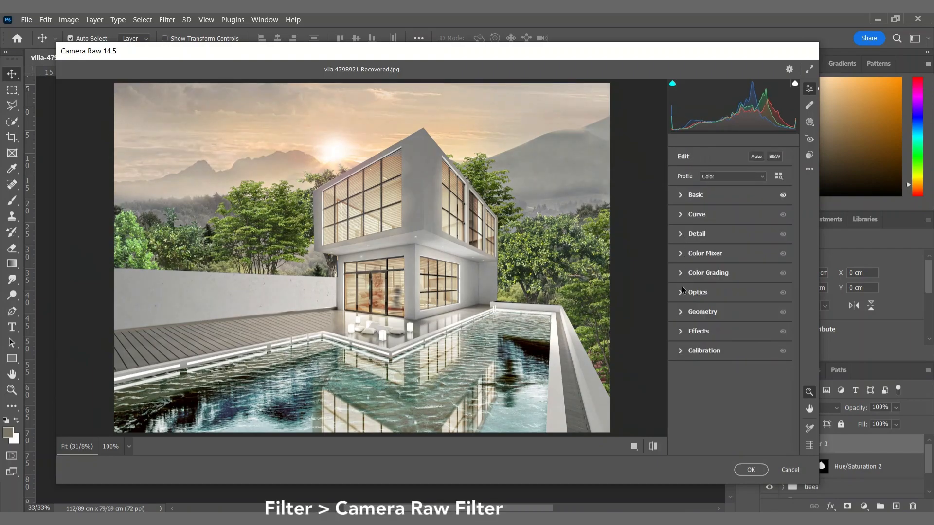
left_click(697, 292)
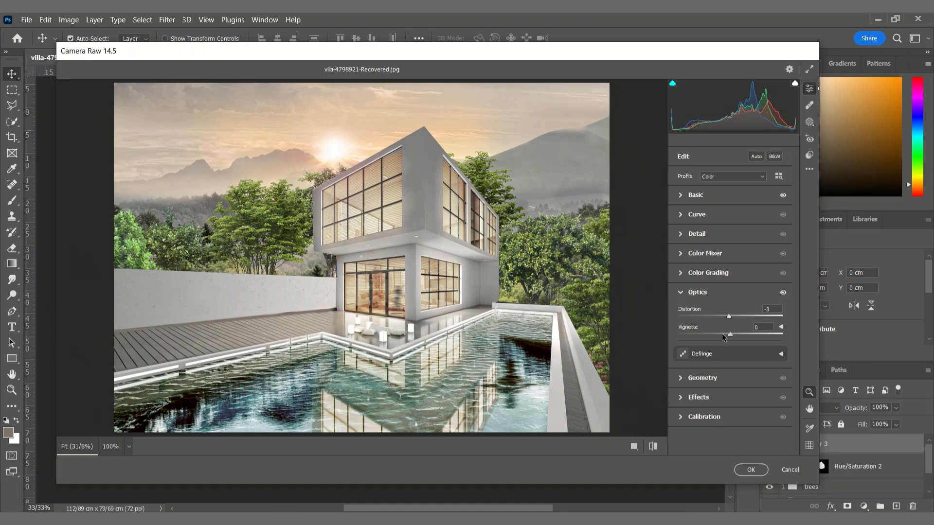
left_click(697, 292)
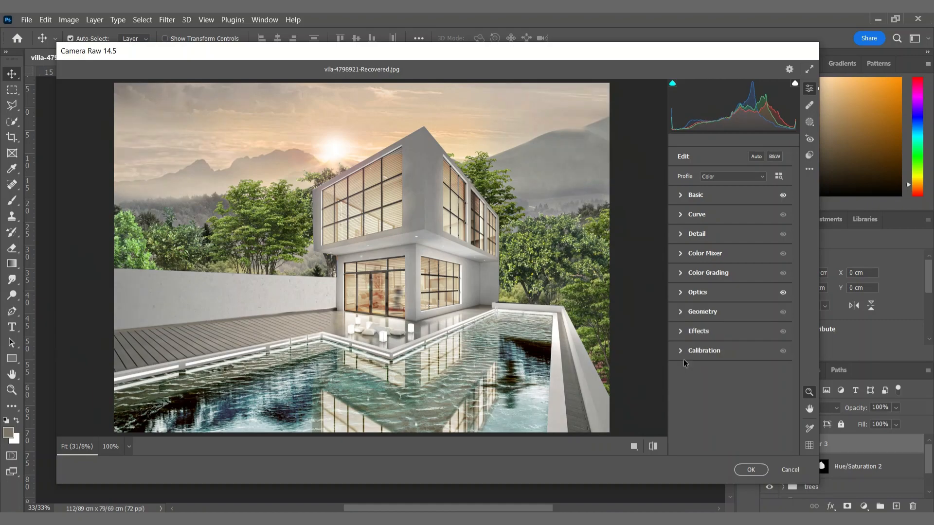
left_click(751, 470)
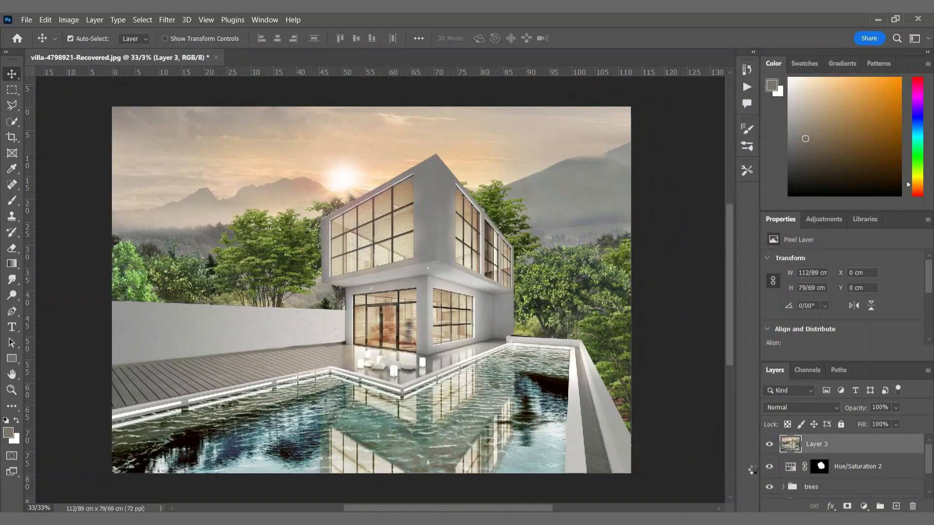